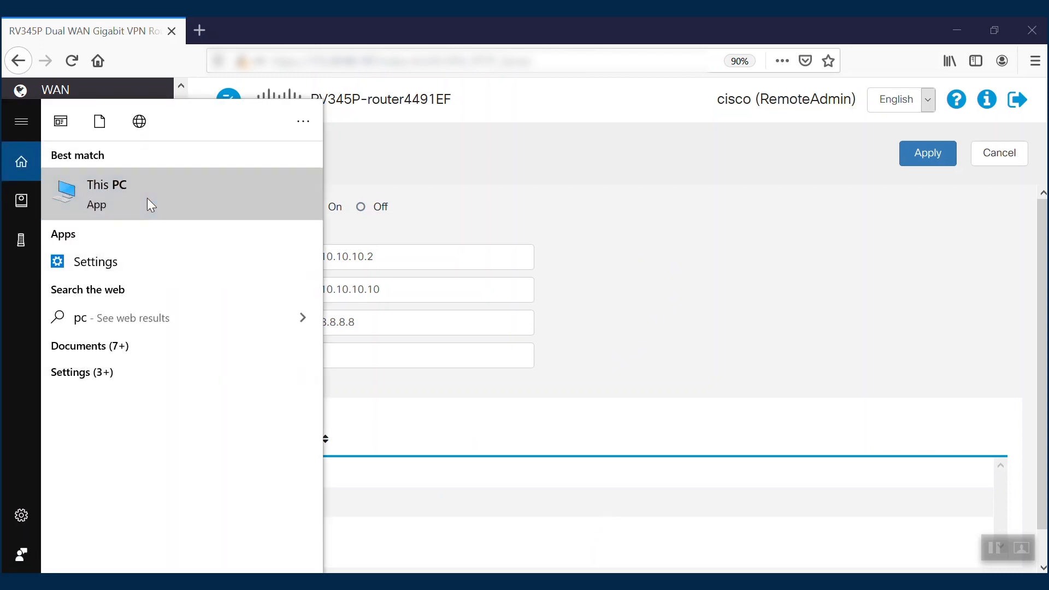
- Bring up This PC from the Start search on the way to Network Connections
click(107, 194)
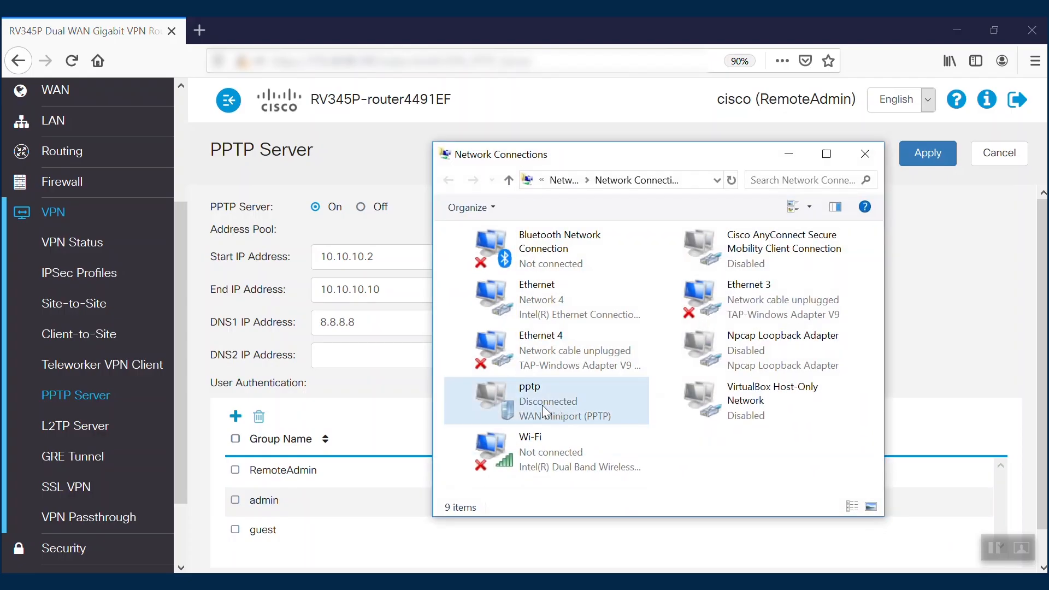
mouse_move(525, 404)
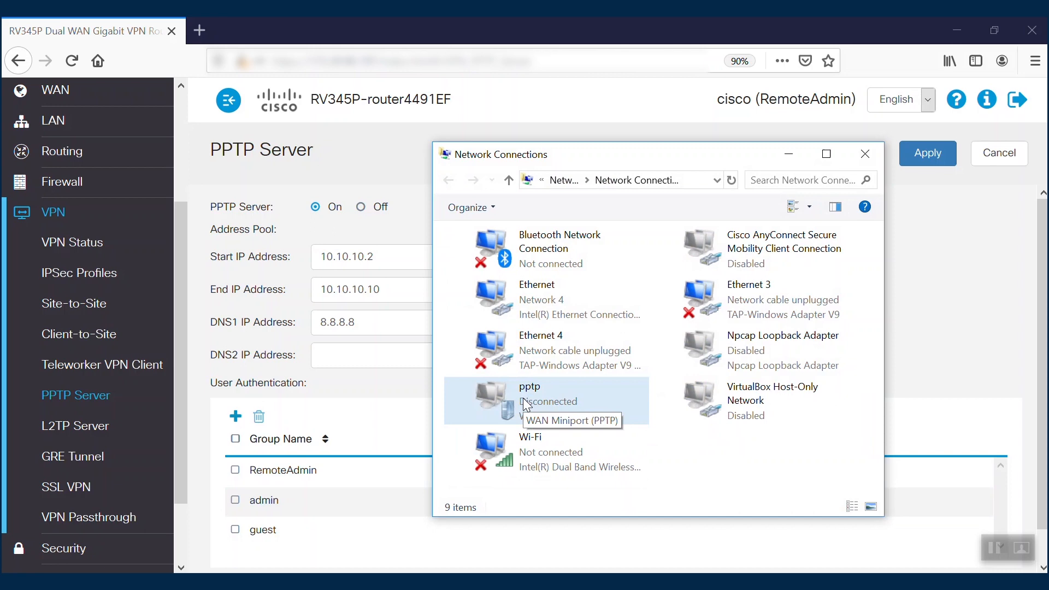
- In pptp's advanced IPv4 settings, uncheck 'Use default gateway on remote network' and confirm
right_click(529, 394)
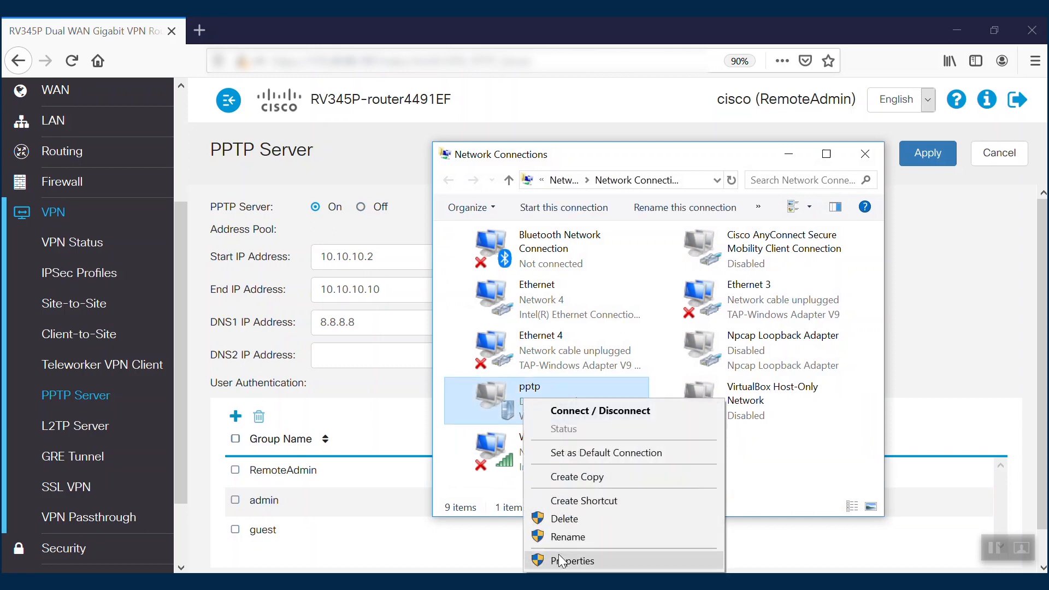
click(574, 560)
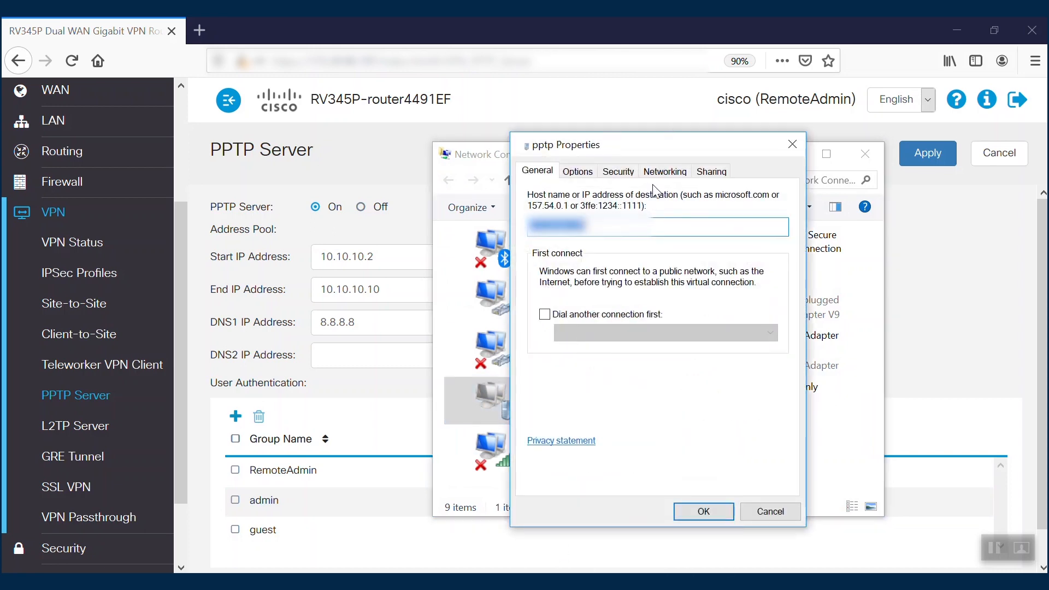
click(664, 170)
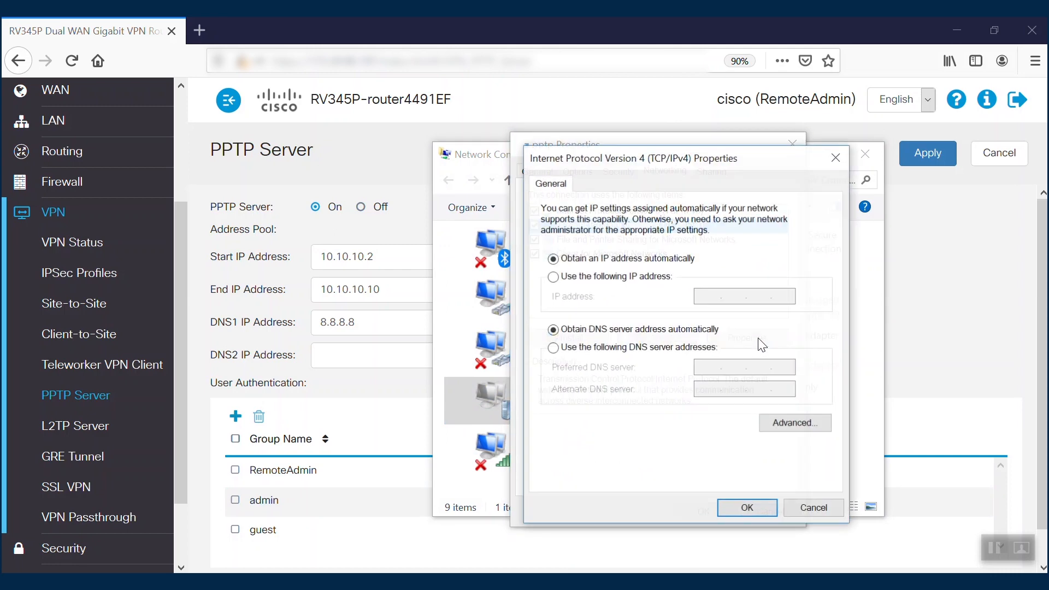
click(795, 422)
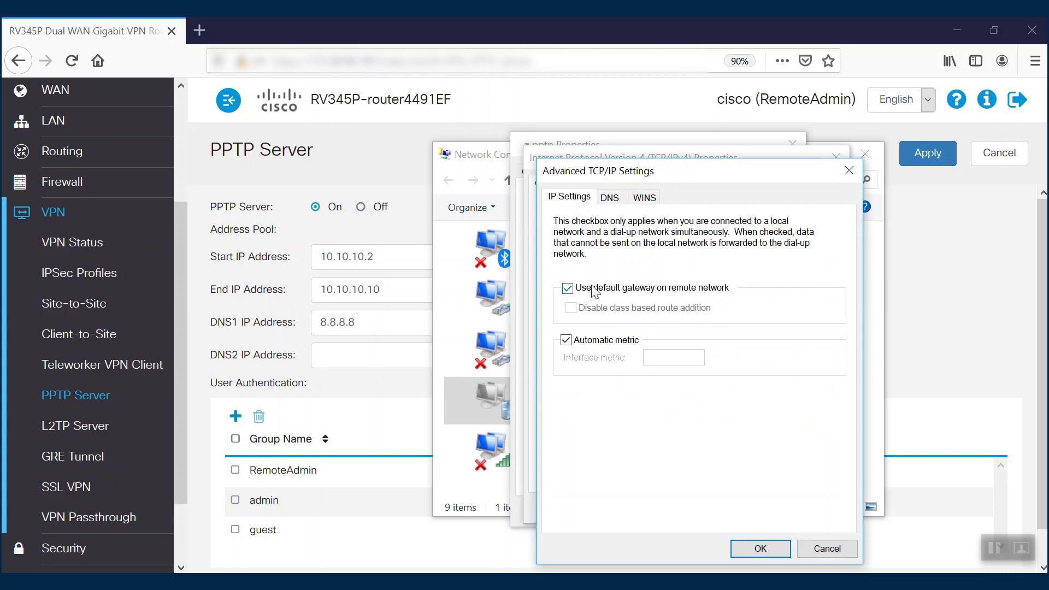
click(567, 288)
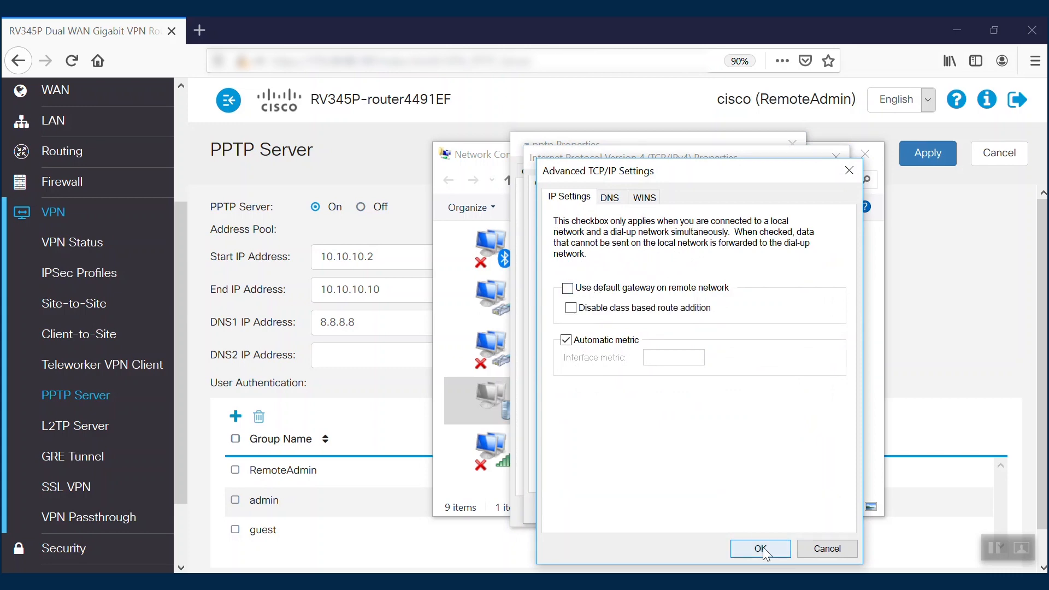
click(760, 548)
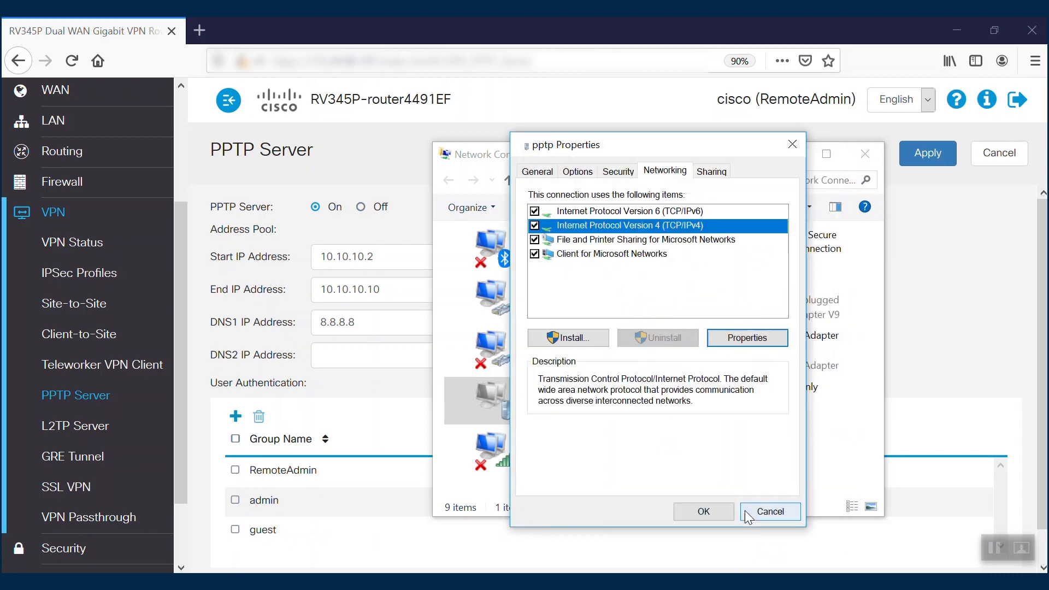
click(770, 512)
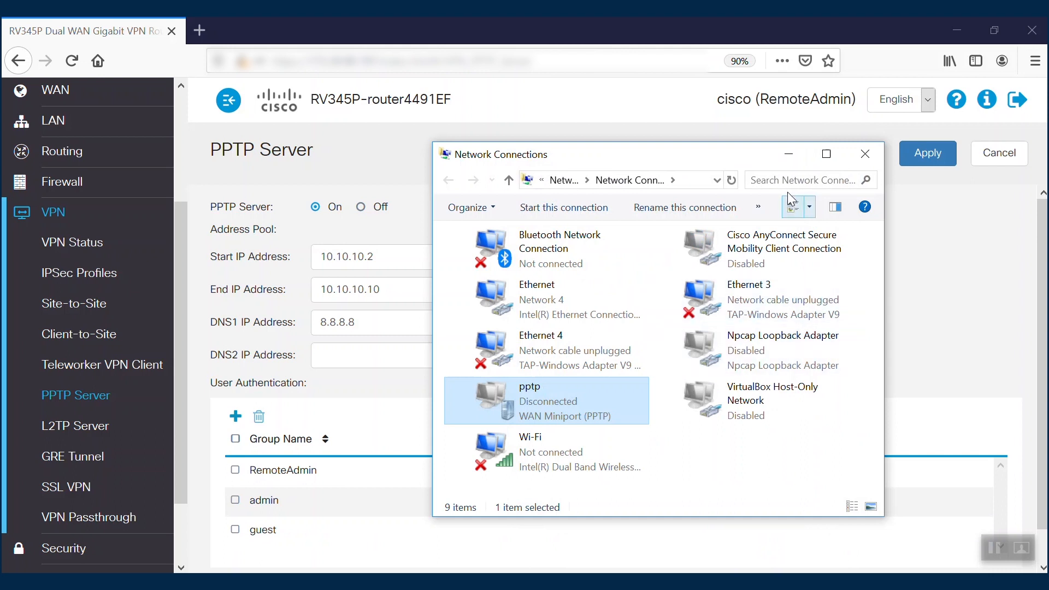
mouse_move(788, 154)
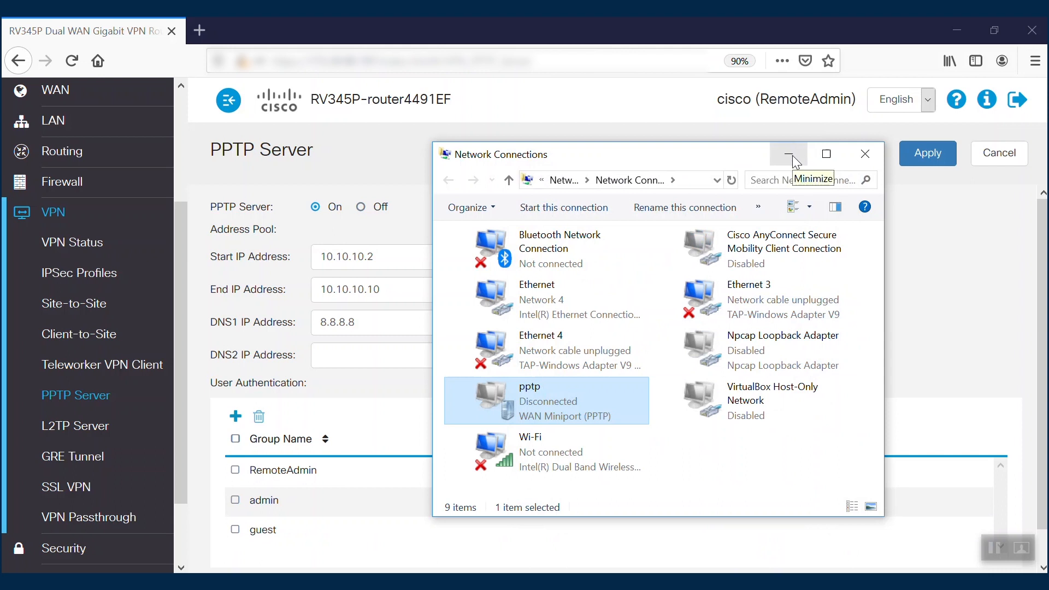
- Minimize Network Connections to return to the RV345P PPTP Server page
click(788, 154)
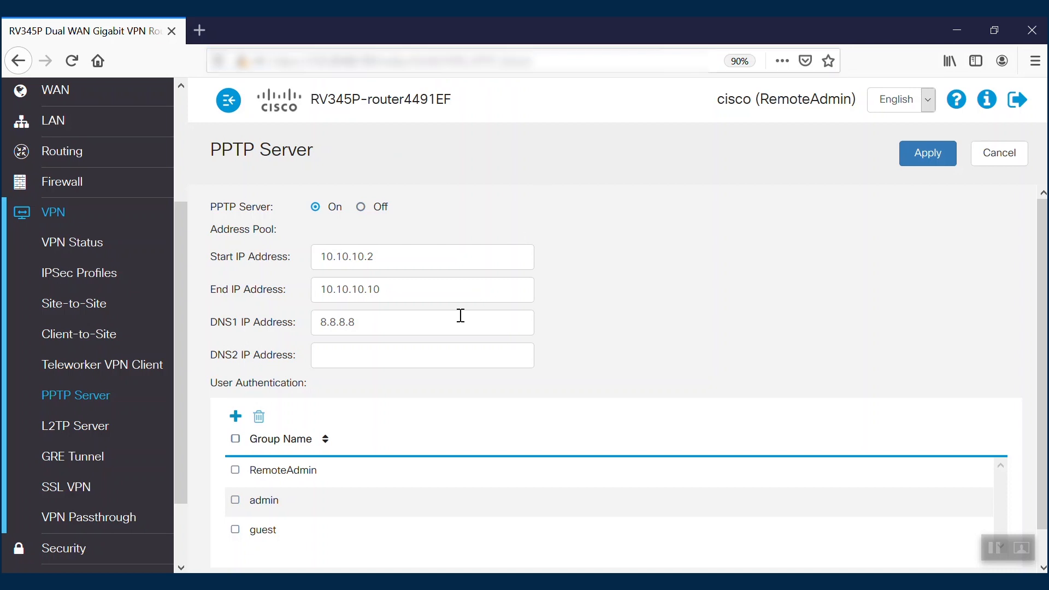
mouse_move(312, 262)
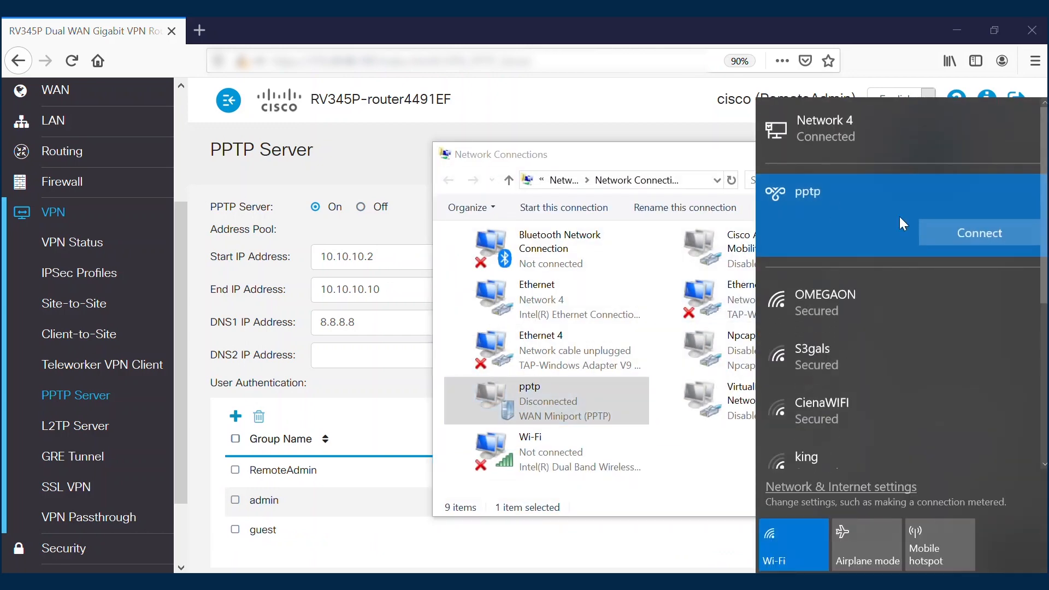
- Connect the pptp VPN and view its details: client 10.10.10.3, server 10.10.10.2
click(979, 232)
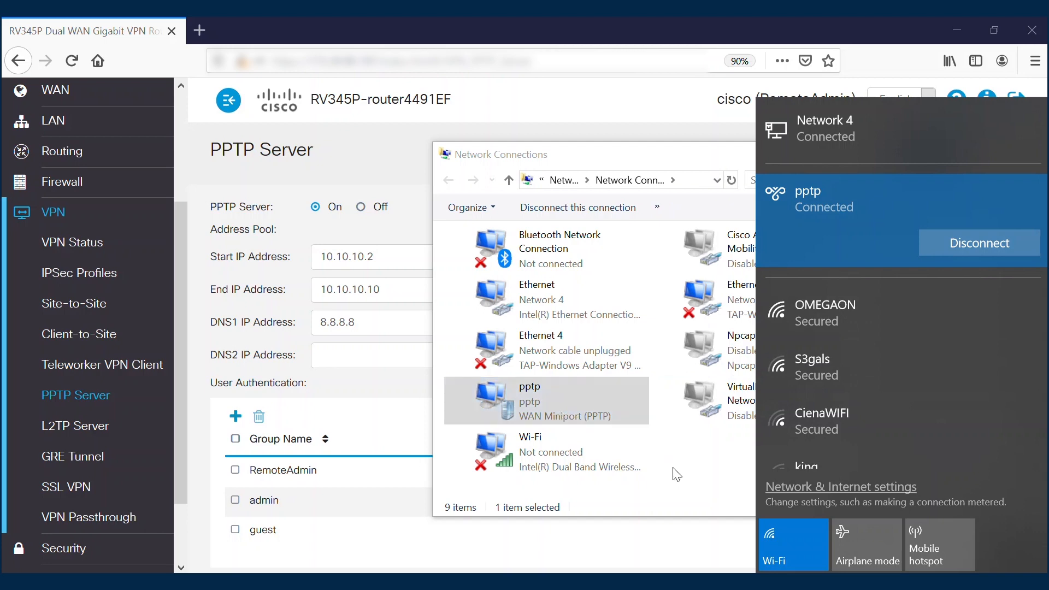
double_click(545, 400)
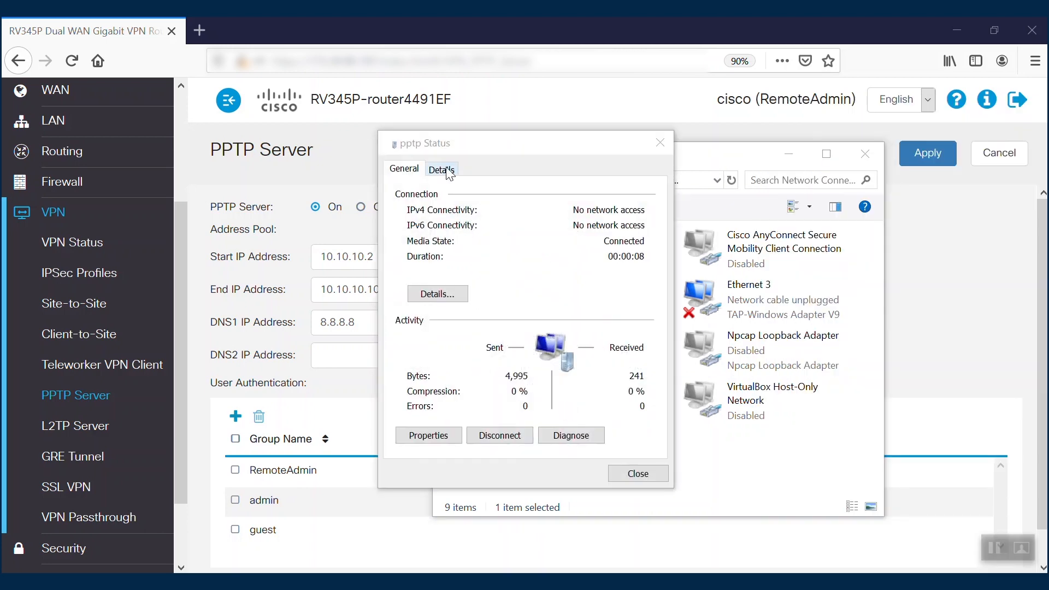
click(441, 169)
text(cmd)
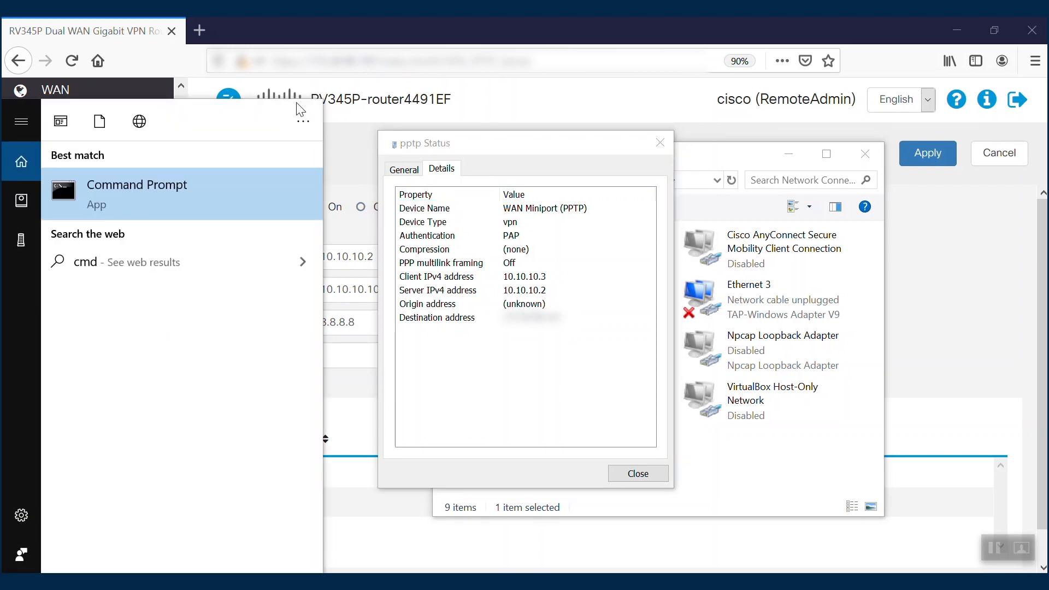
- Launch Command Prompt, check ipconfig and ping a 10.10.10.x address across the VPN
click(137, 184)
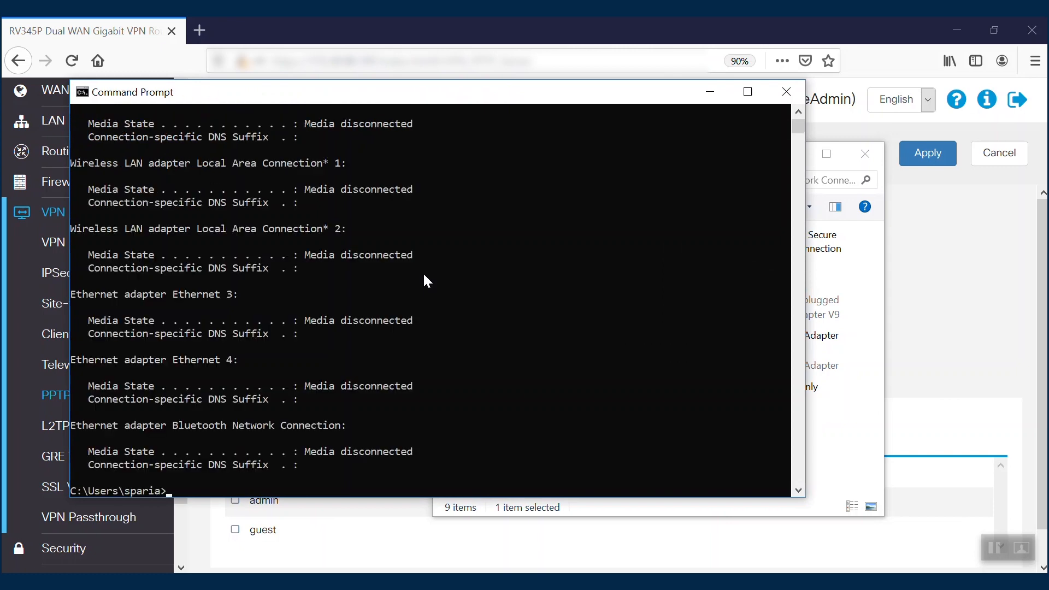
click(798, 115)
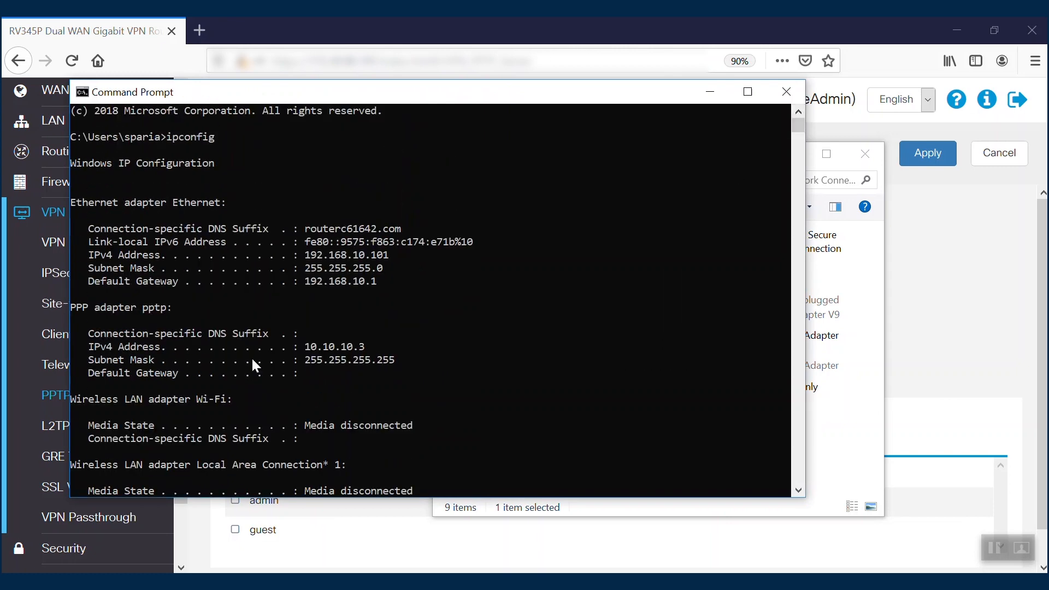
mouse_move(374, 354)
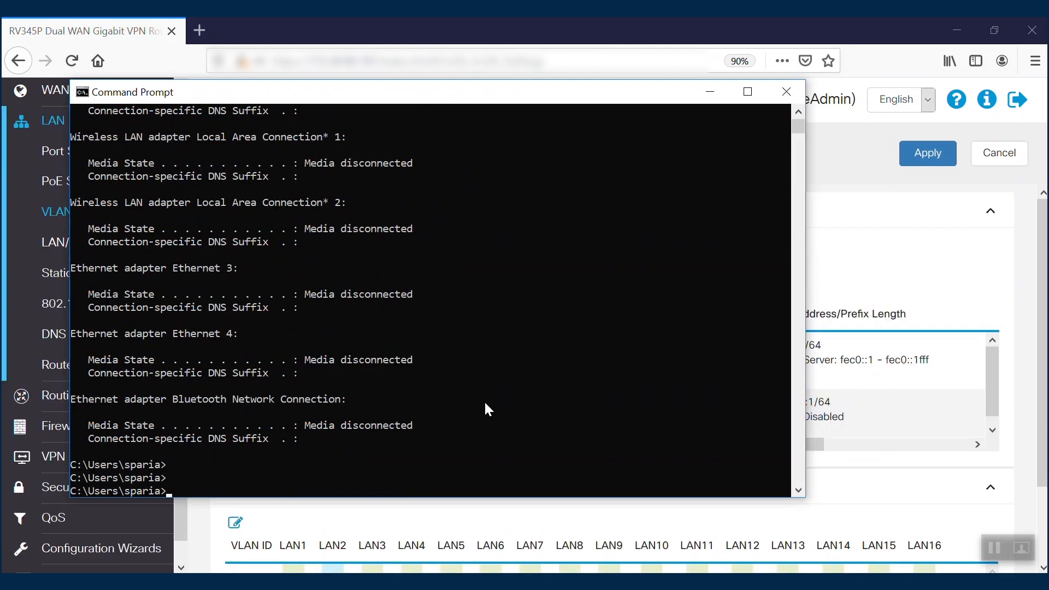
text(ping 1)
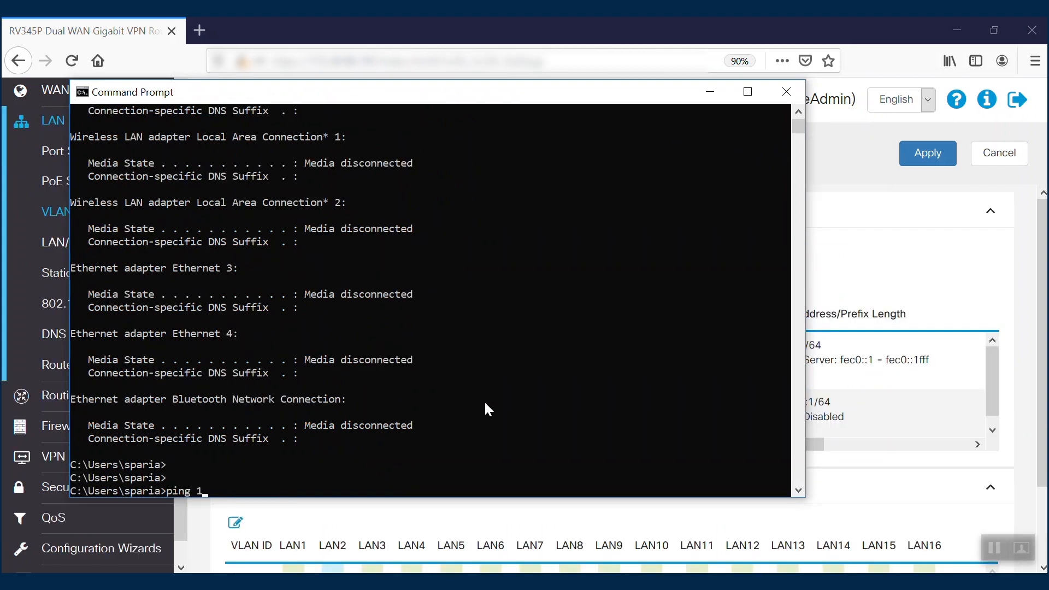
text(0.10.10.)
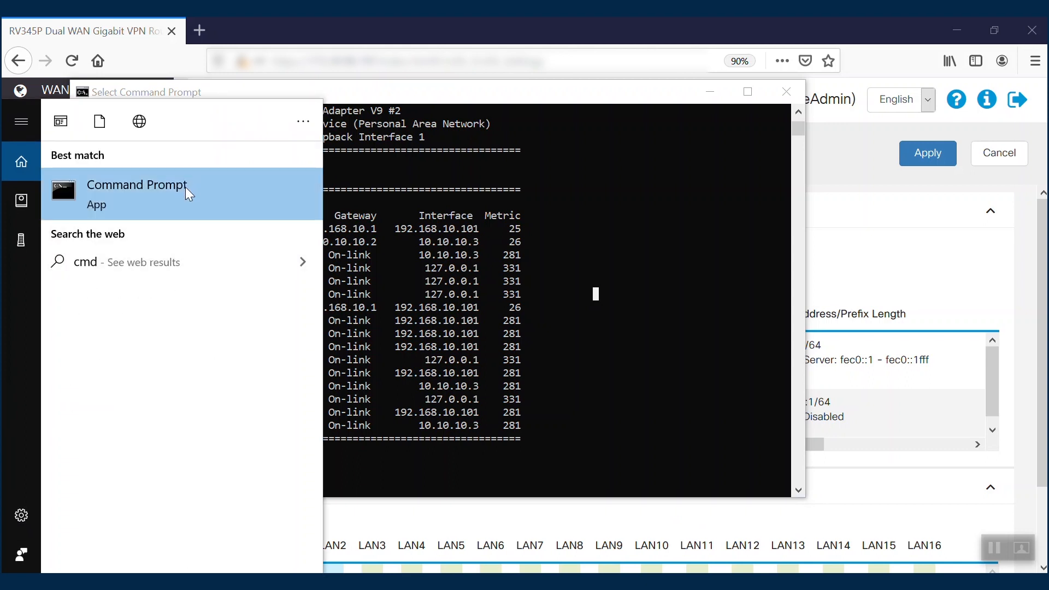
- In an elevated prompt run ROUTE -p ADD 192.168.1.0 MASK 255.255.255.0 10.10.10.3 METRIC 10
right_click(138, 190)
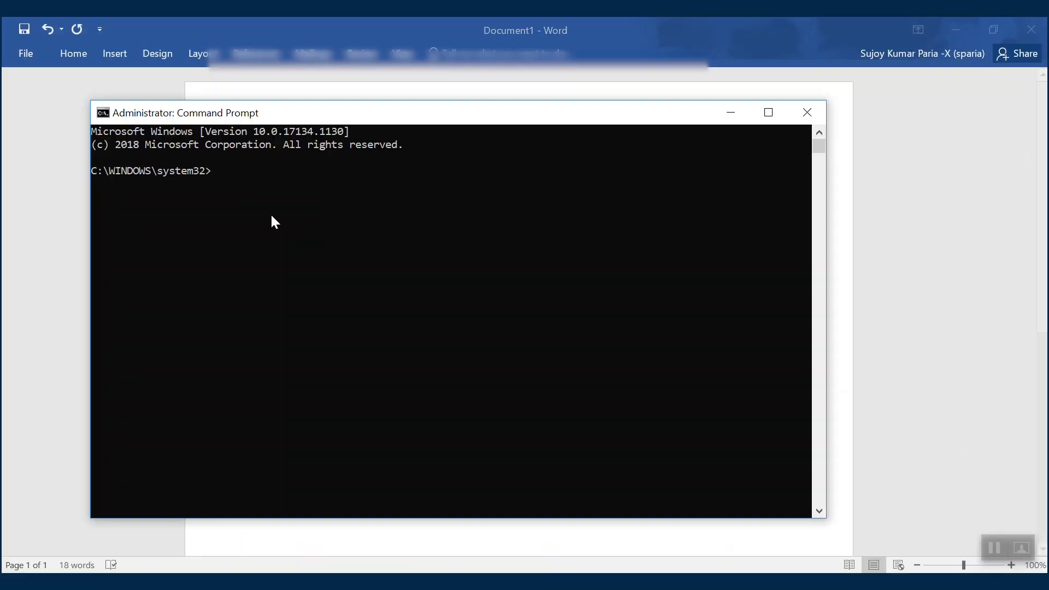
text(ROUTE -p ADD 192.168.1.0 MASK 255.255.255.0 10.10.10.3 METRIC 10)
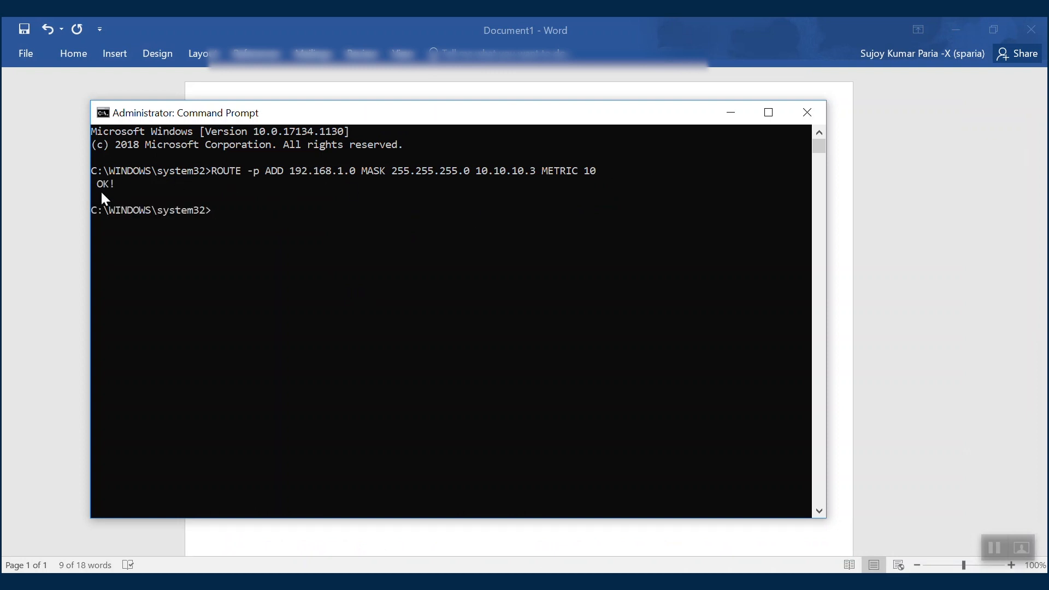
mouse_move(336, 256)
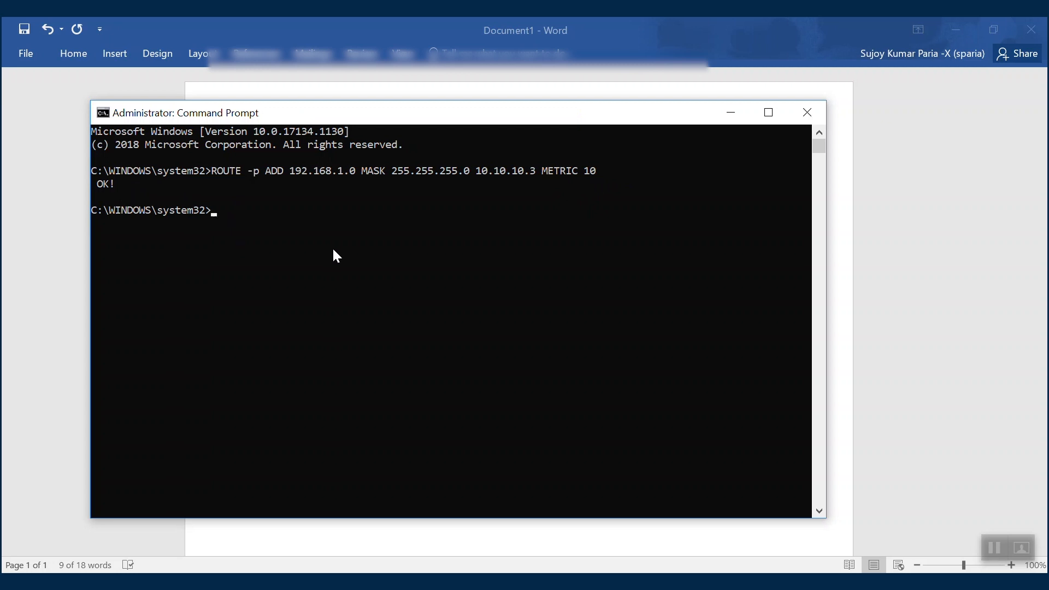